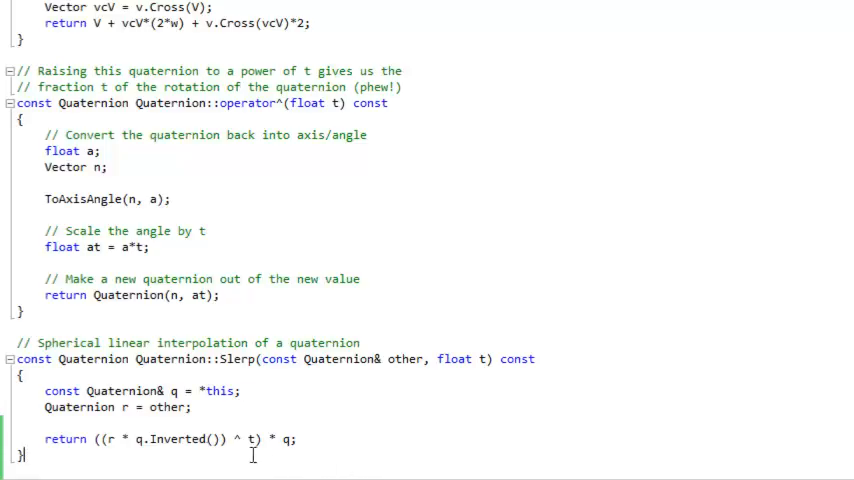
Highlight the power operator, then angEnd in the angStart/qStart/angEnd/qEnd rotation test code
drag(44, 439, 227, 439)
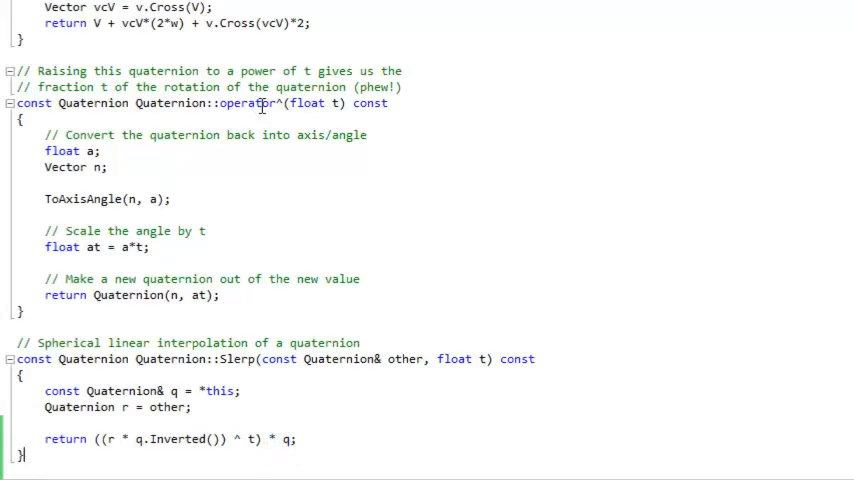
mouse_move(213, 271)
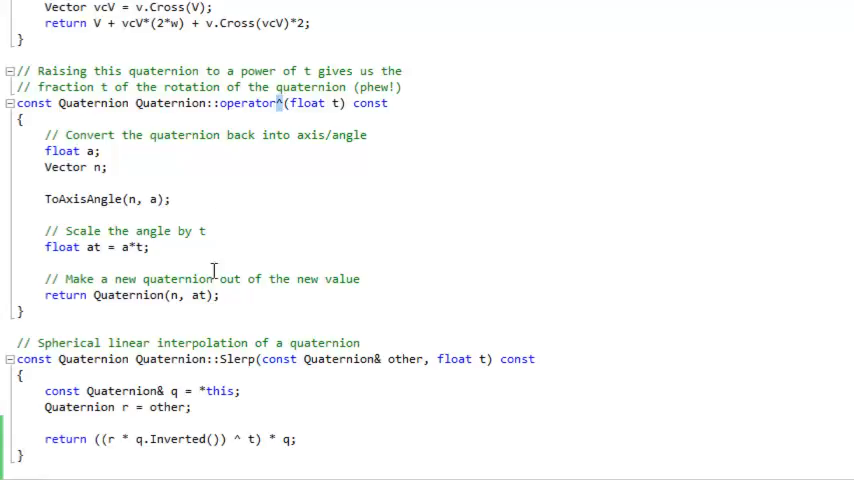
double_click(84, 198)
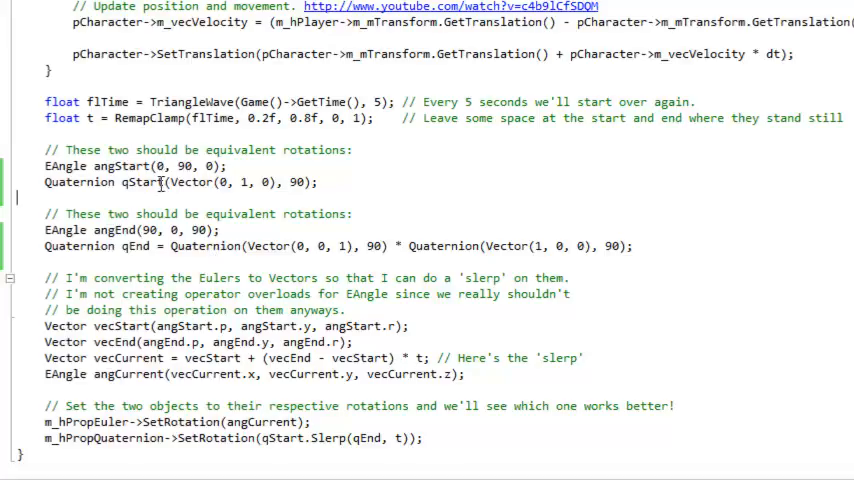
double_click(114, 230)
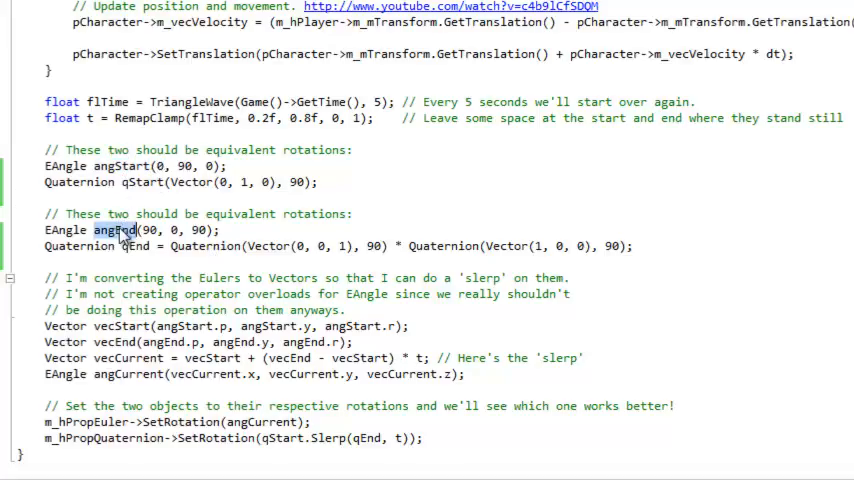